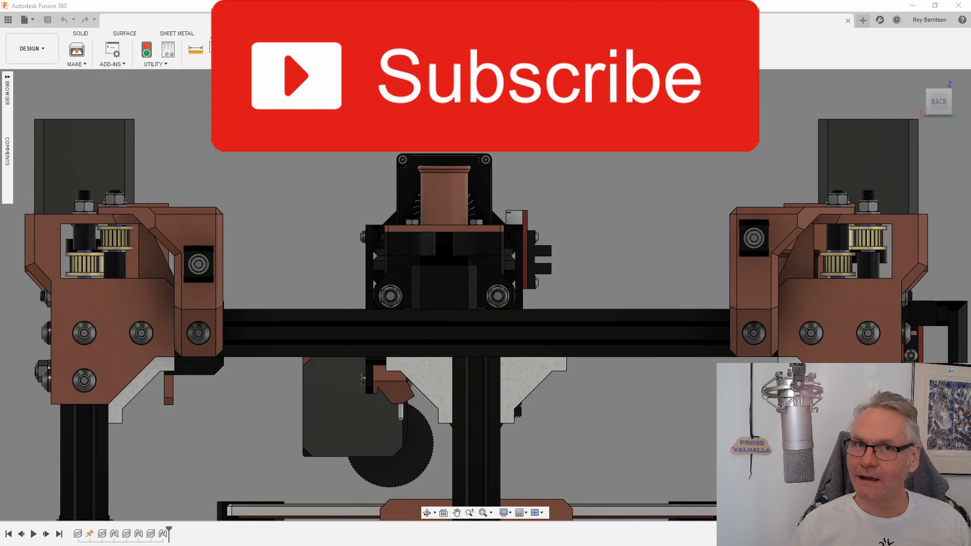
left_click(226, 33)
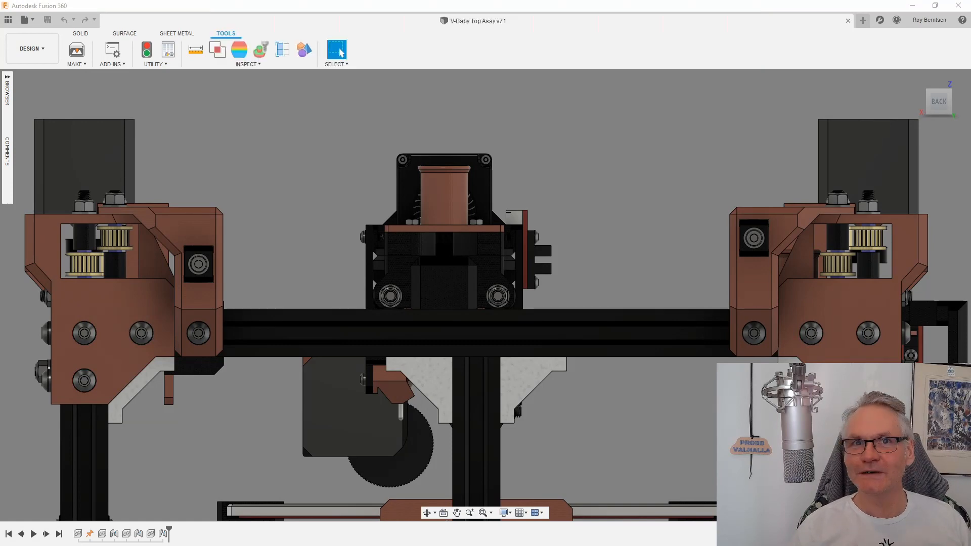